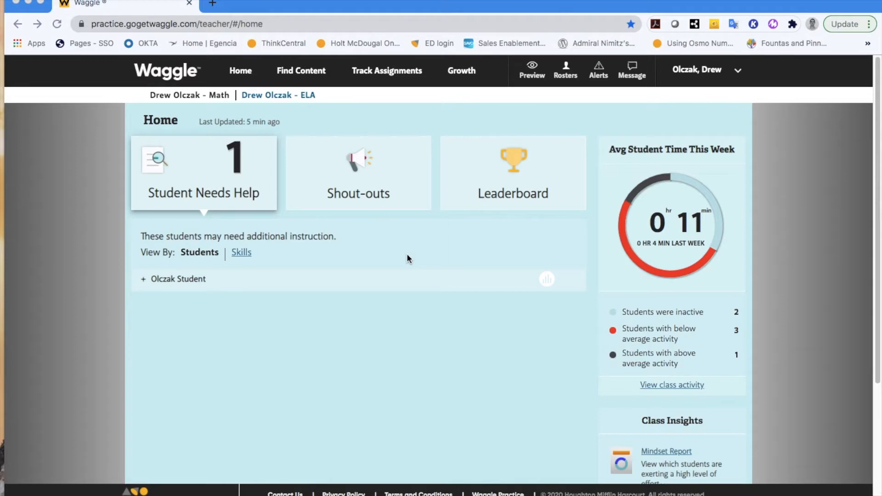
mouse_move(216, 125)
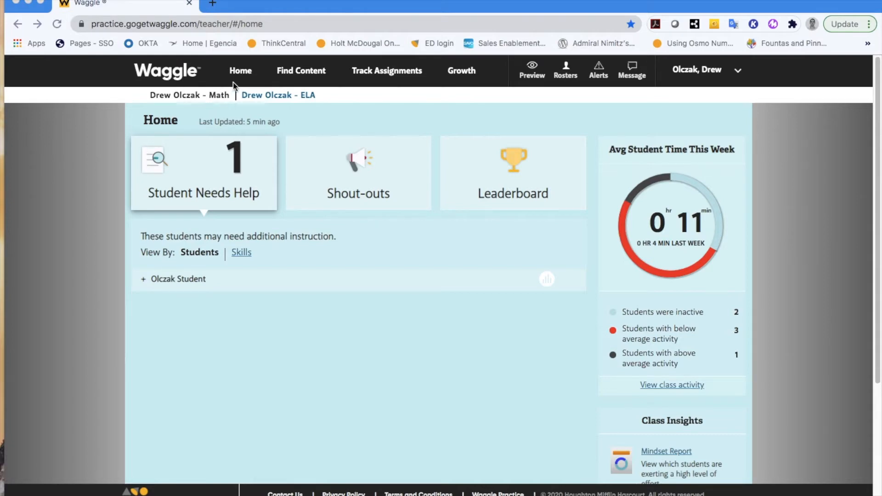
mouse_move(242, 108)
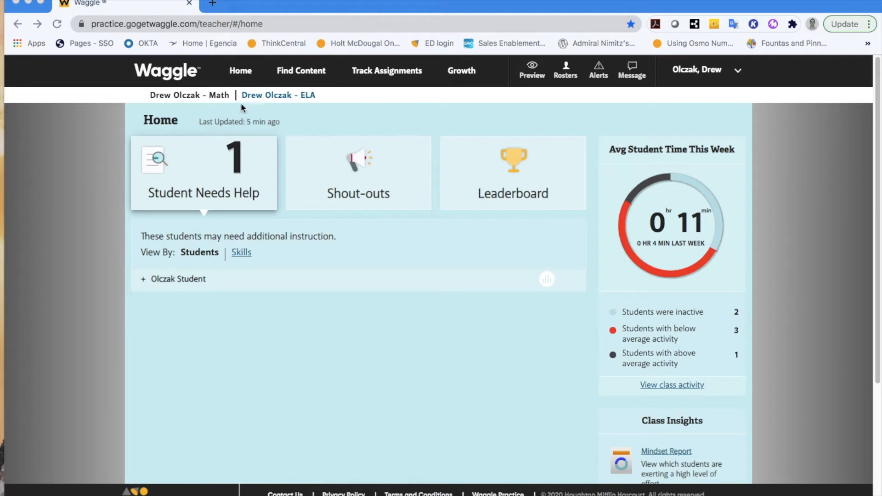
Switch the Home dashboard to the Math class and scroll through its student and weekly time data
click(278, 95)
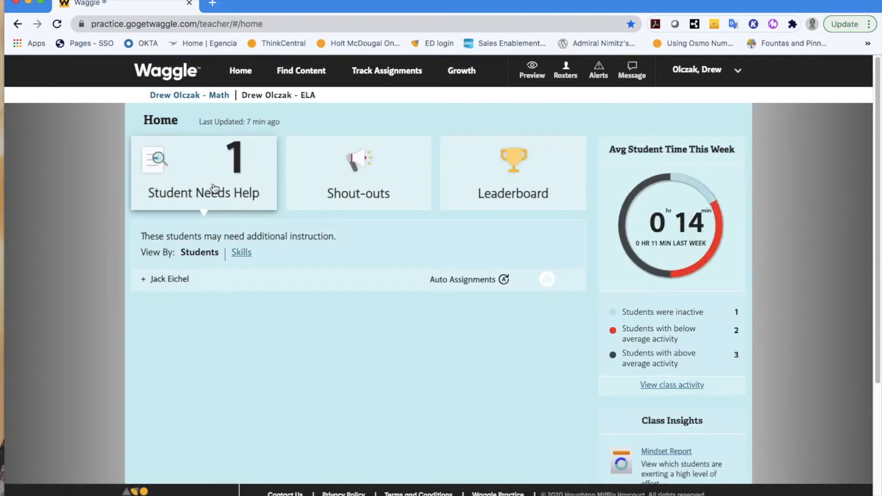
mouse_move(331, 181)
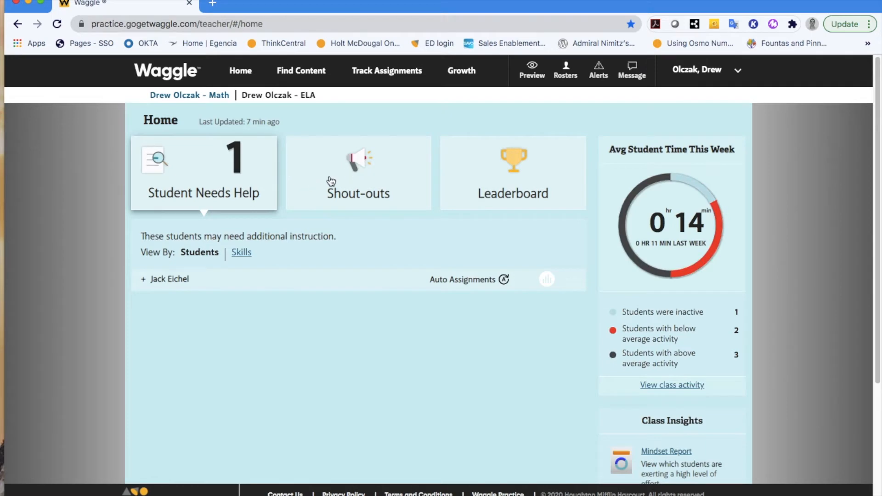
mouse_move(700, 295)
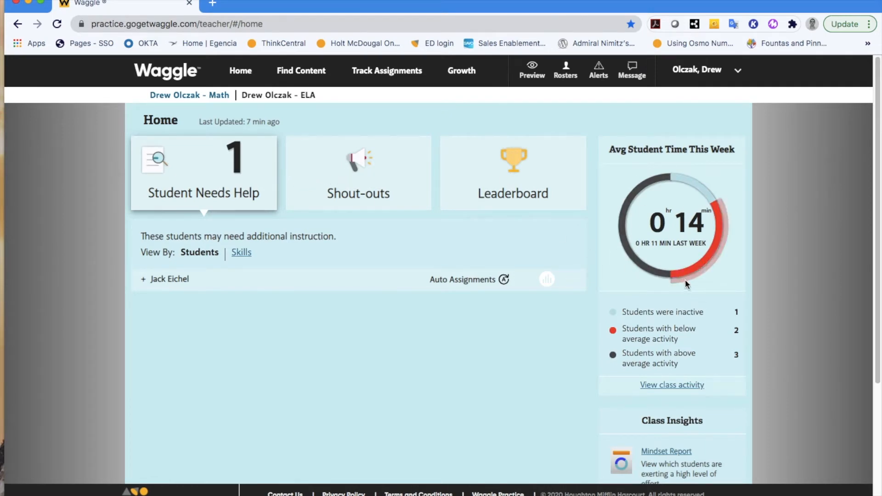
scroll(down, 3)
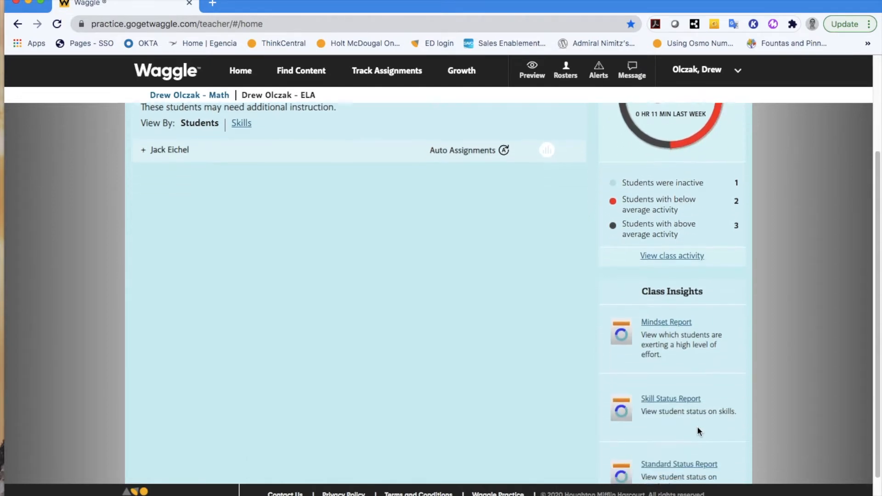
scroll(up, 3)
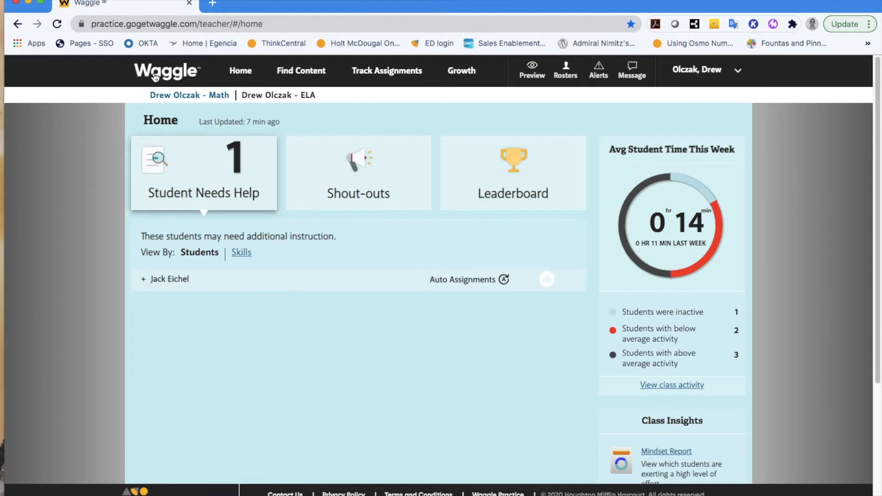
mouse_move(501, 72)
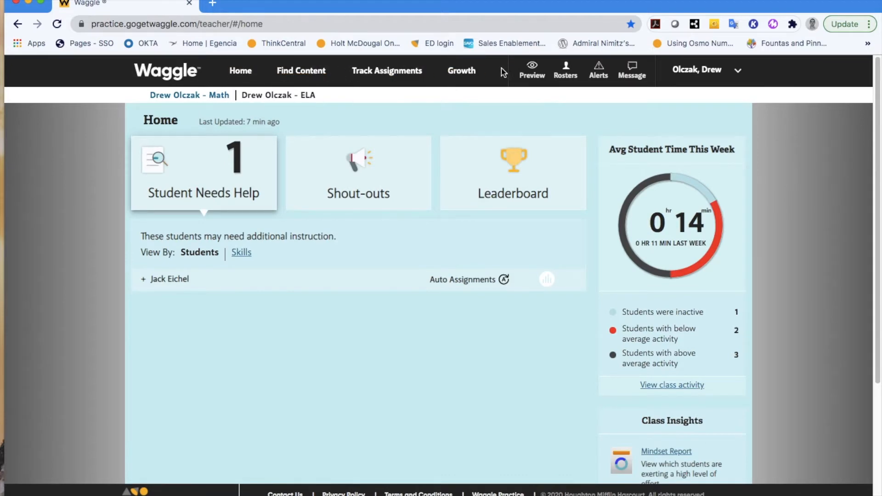
mouse_move(791, 175)
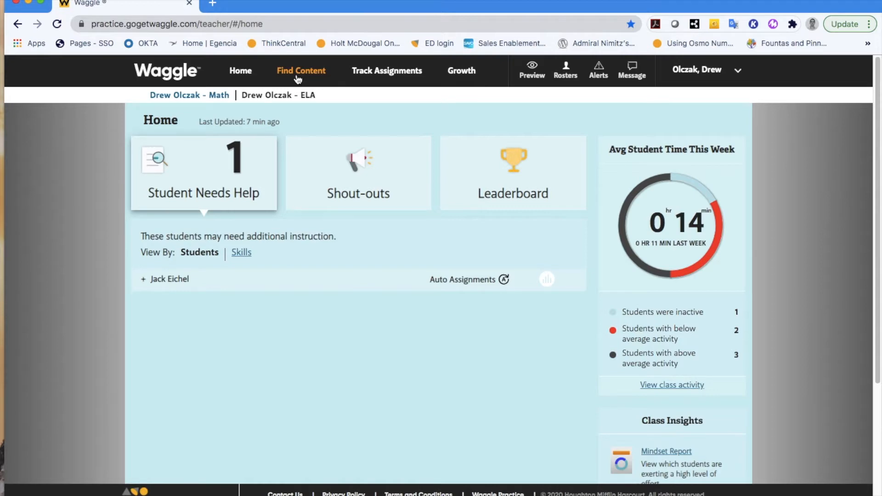
mouse_move(386, 71)
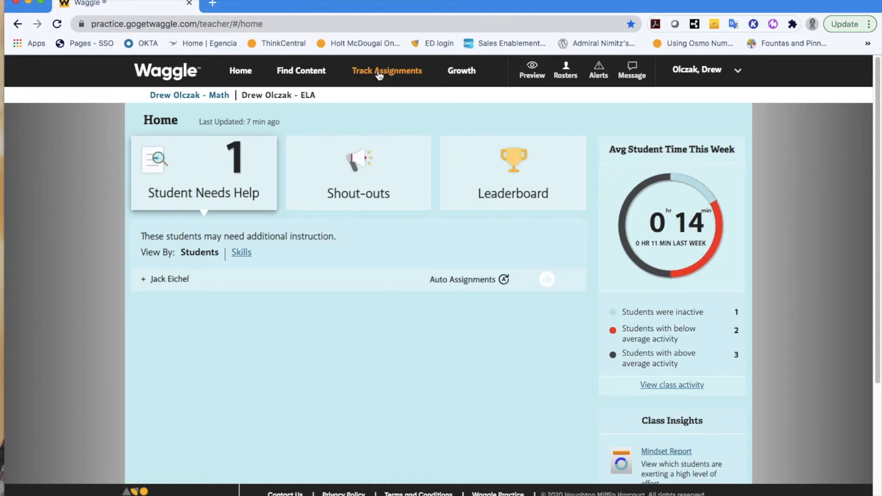
mouse_move(461, 70)
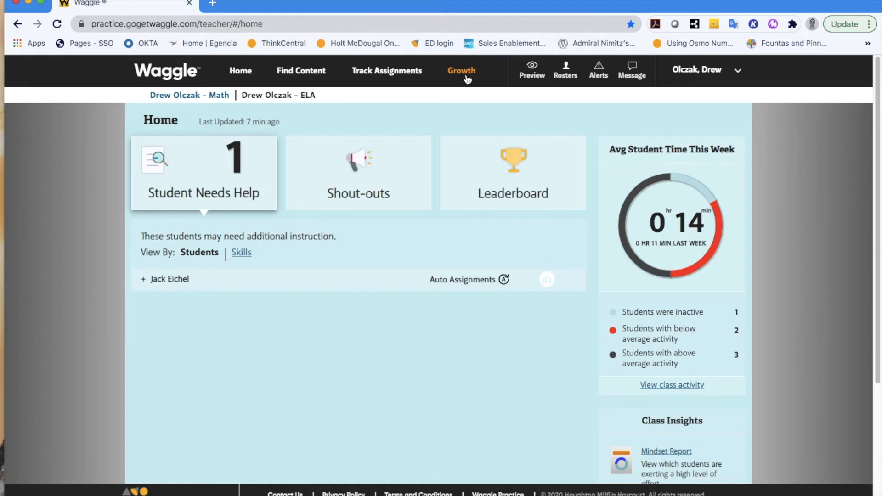
mouse_move(669, 78)
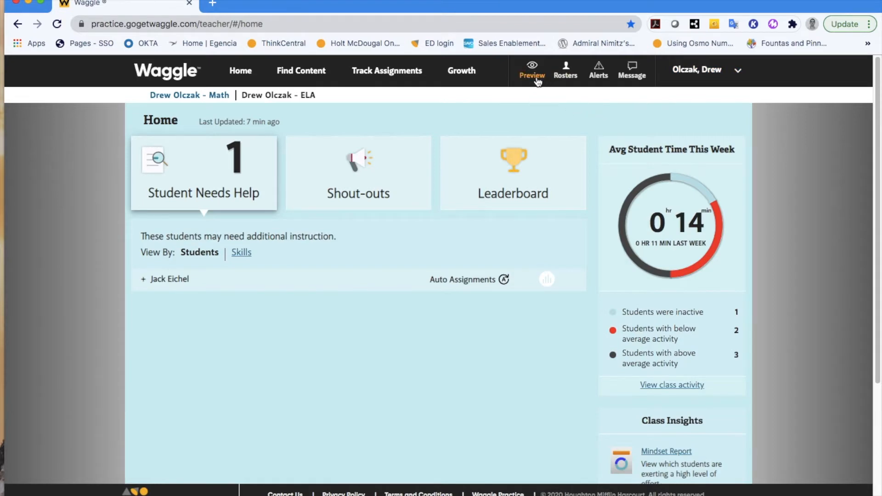
mouse_move(535, 82)
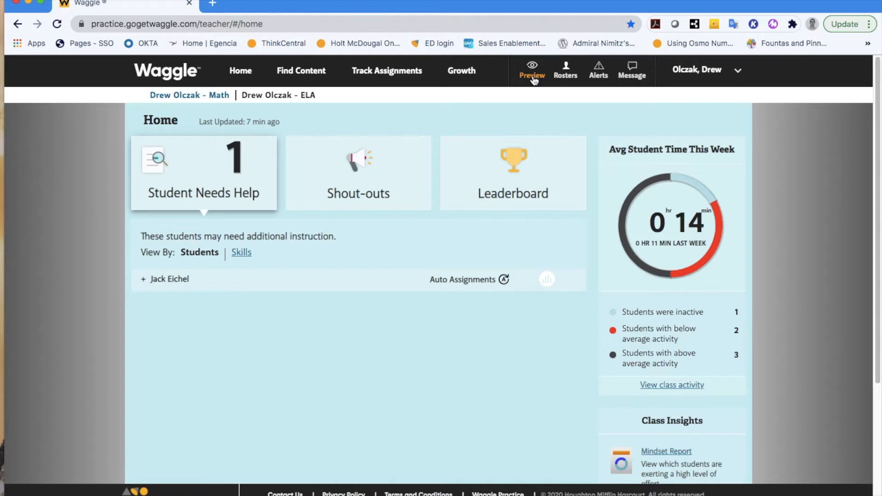
mouse_move(533, 76)
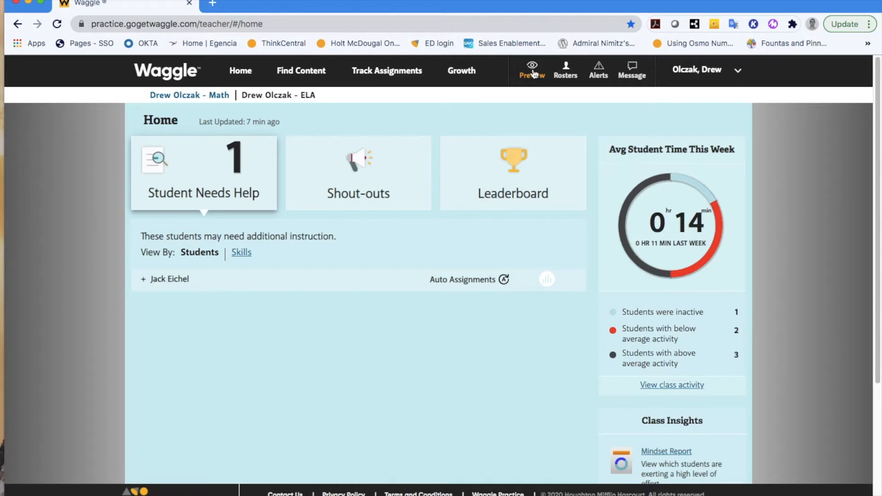
mouse_move(532, 73)
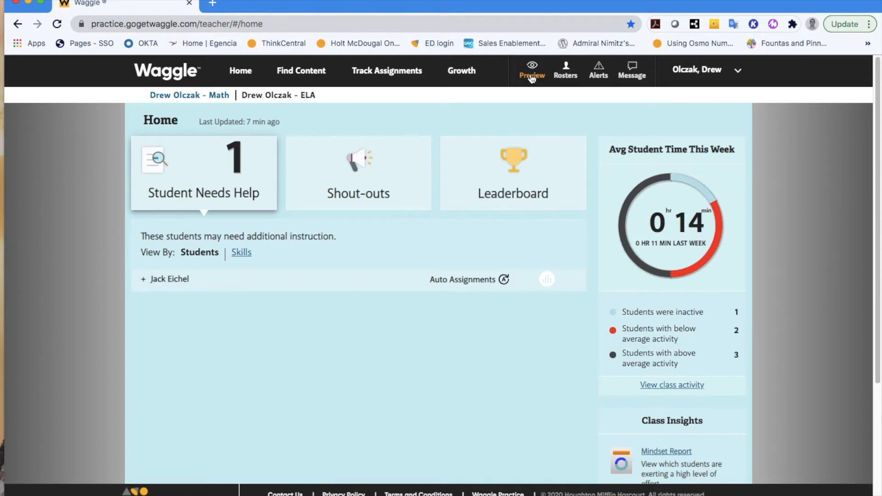
Open the student preview, pick the Math class, and continue to the world chooser
click(531, 70)
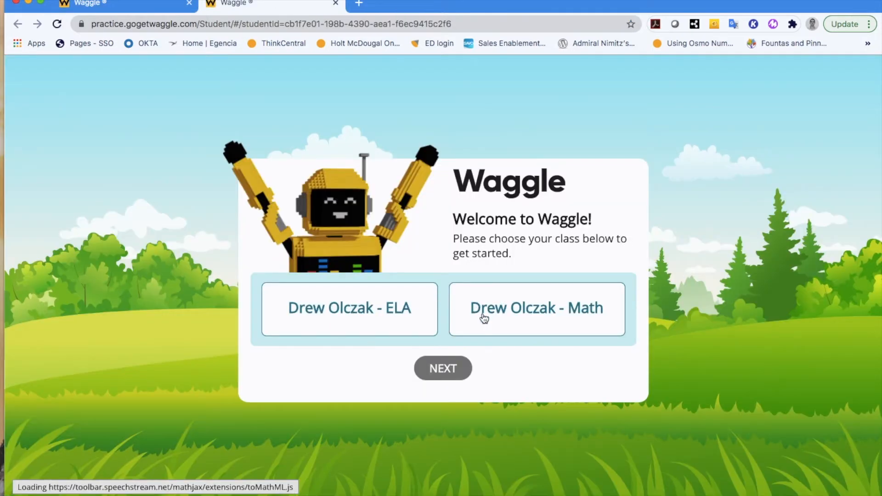
click(536, 308)
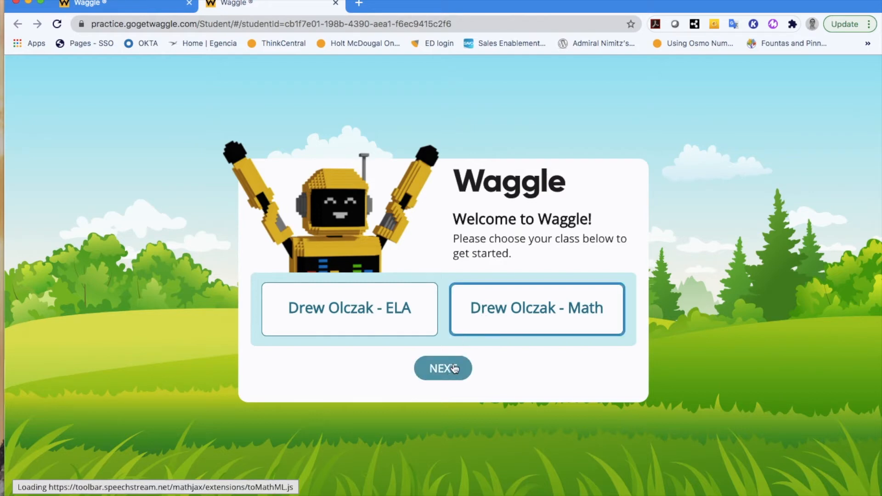
click(443, 368)
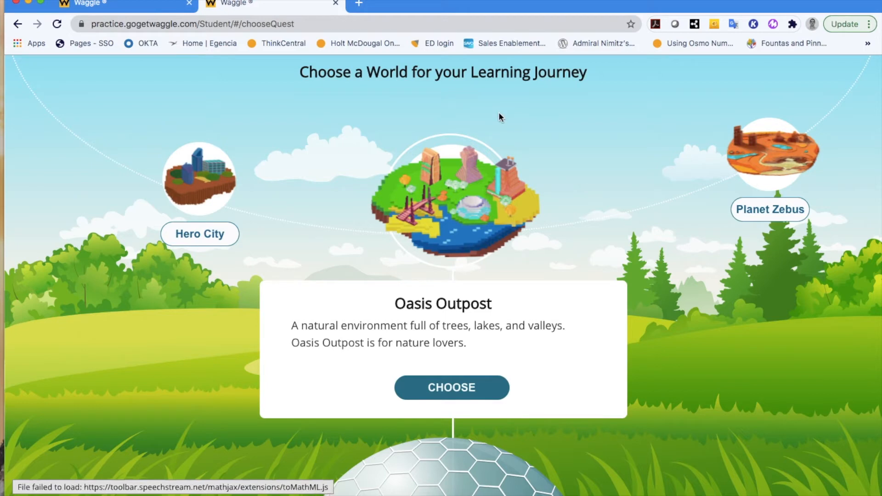
mouse_move(408, 17)
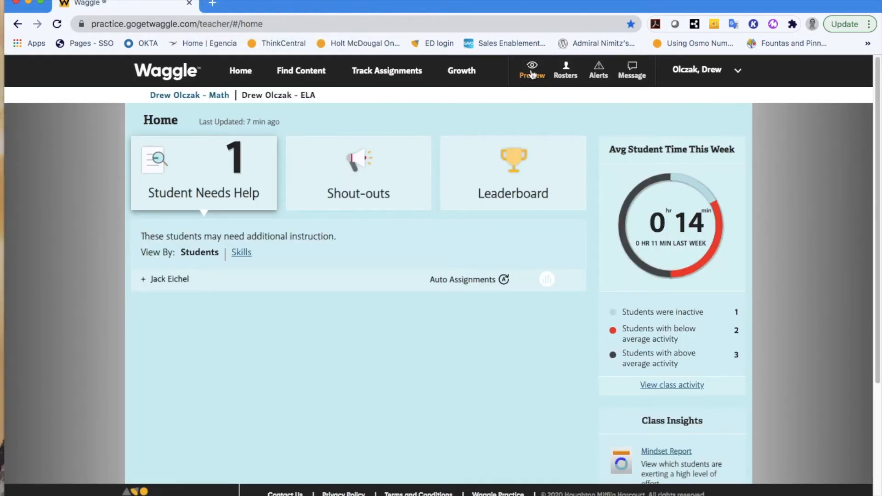
mouse_move(566, 76)
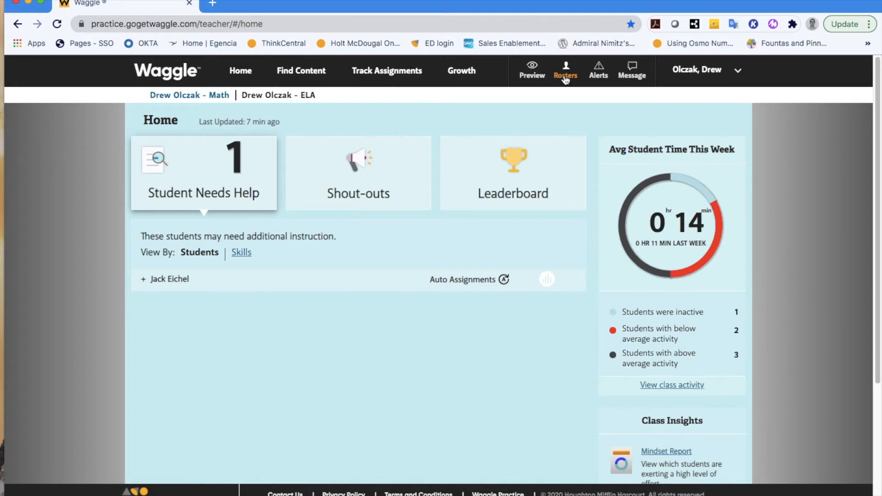
Open the Rosters page from the teacher dashboard's top bar
click(565, 71)
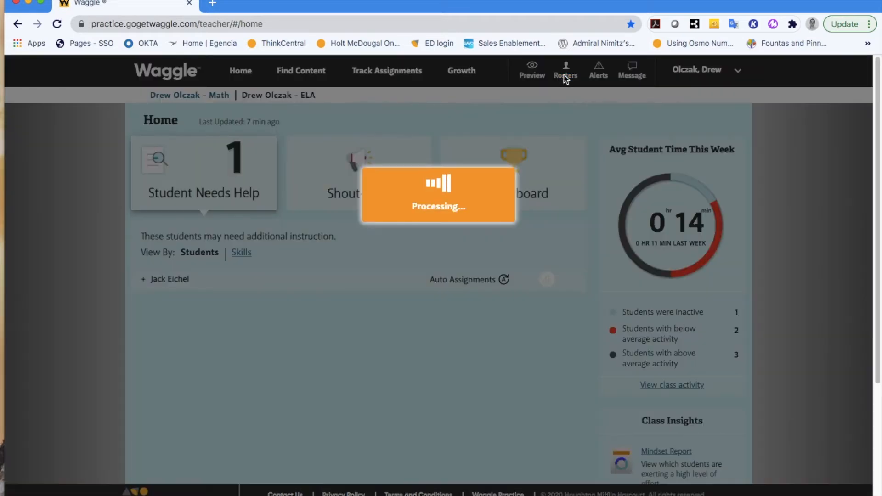
click(569, 69)
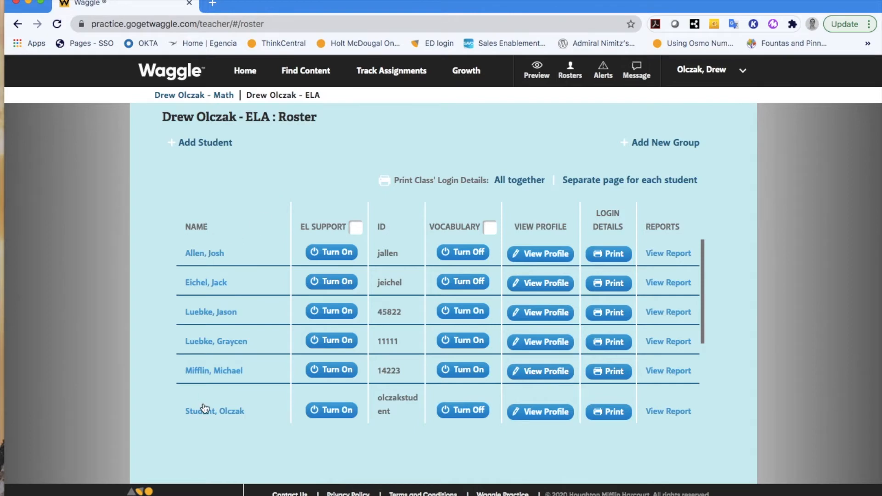
mouse_move(208, 404)
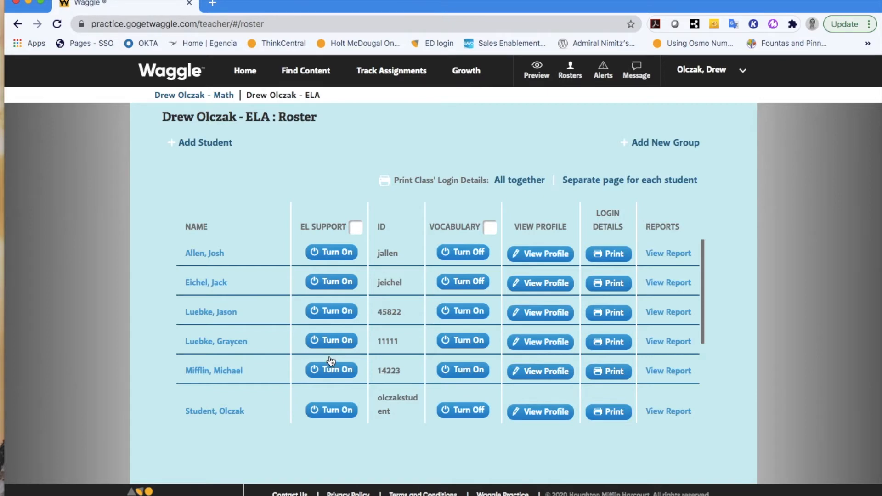
mouse_move(539, 253)
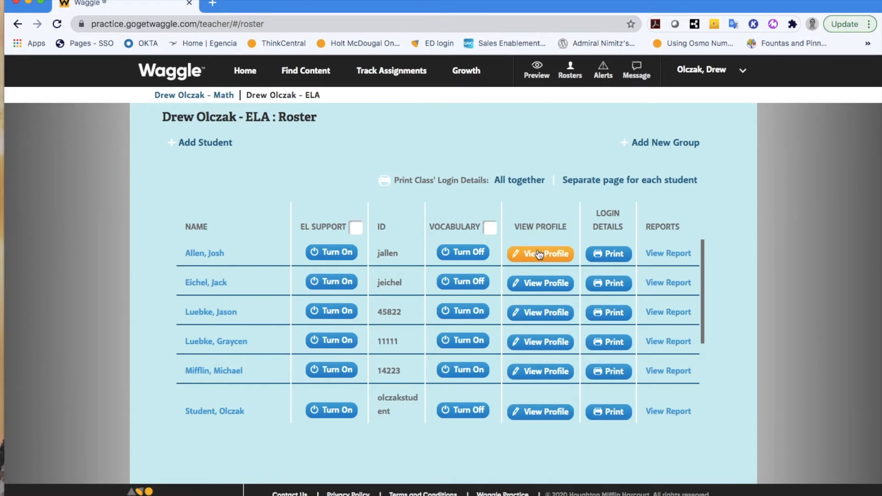
mouse_move(540, 256)
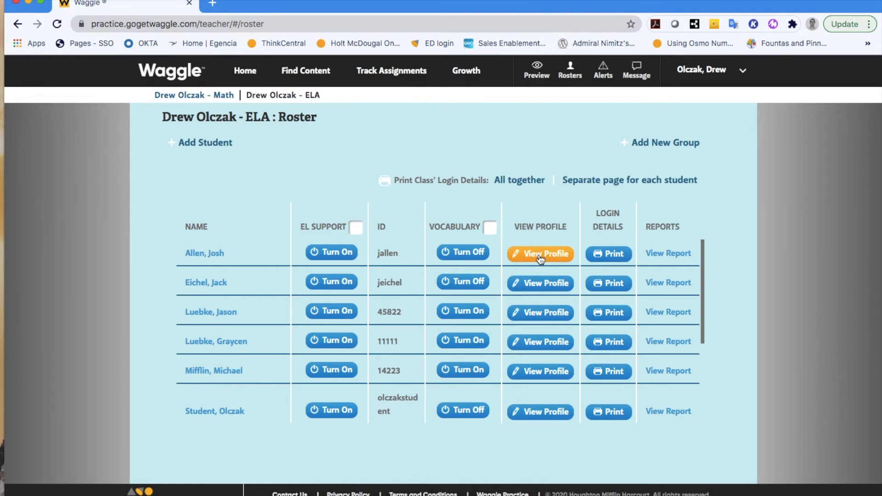
mouse_move(607, 254)
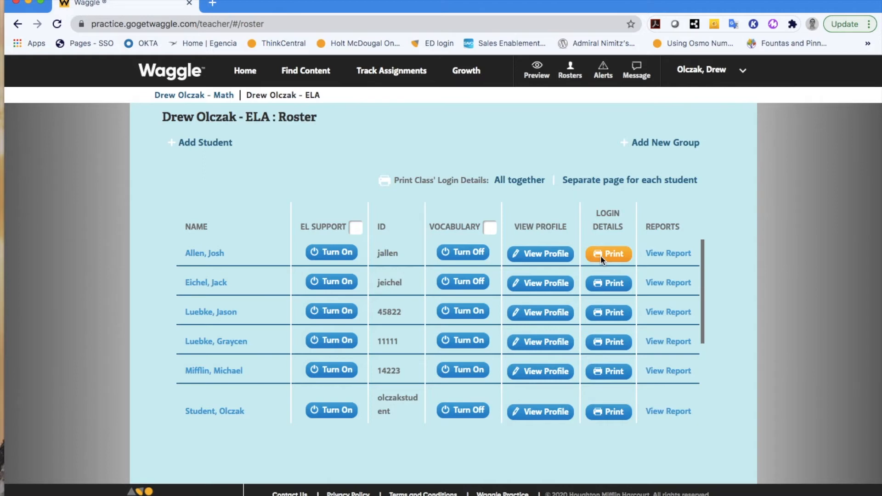
mouse_move(213, 265)
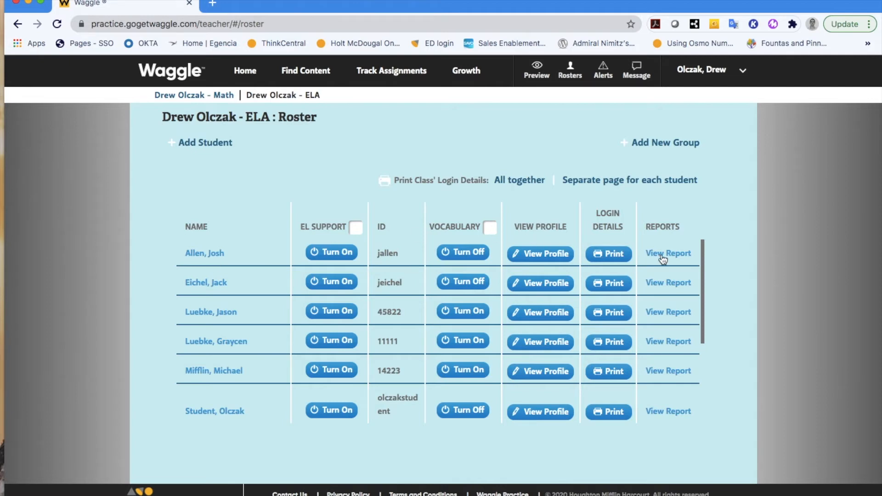
mouse_move(675, 263)
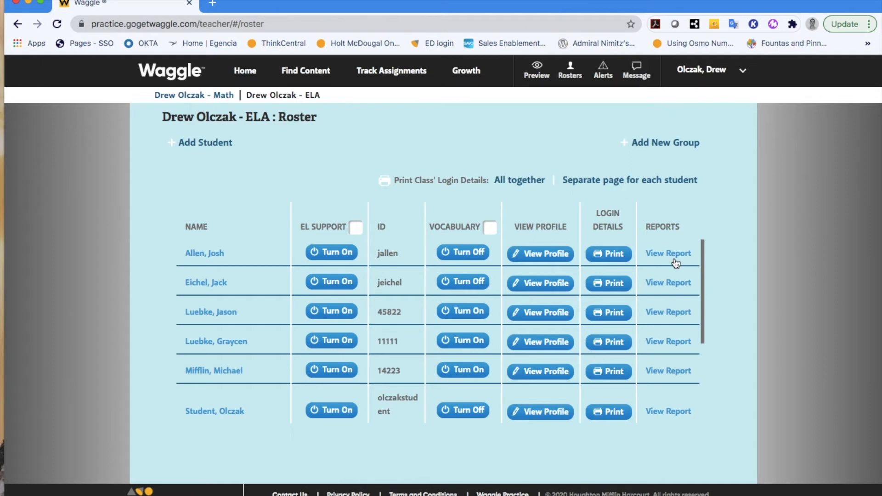
mouse_move(587, 151)
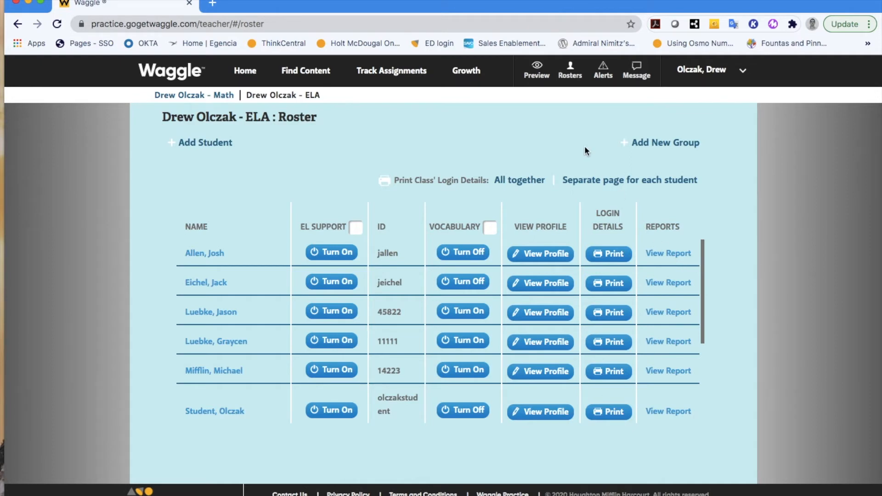
mouse_move(602, 75)
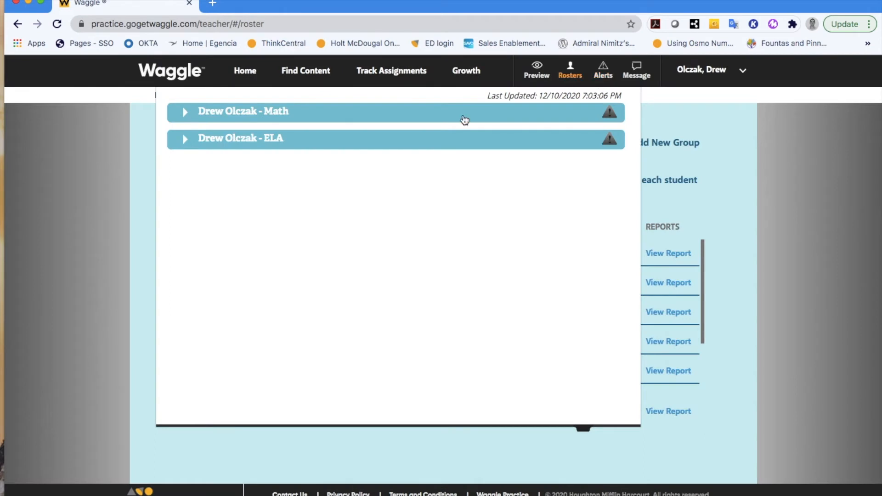
click(186, 111)
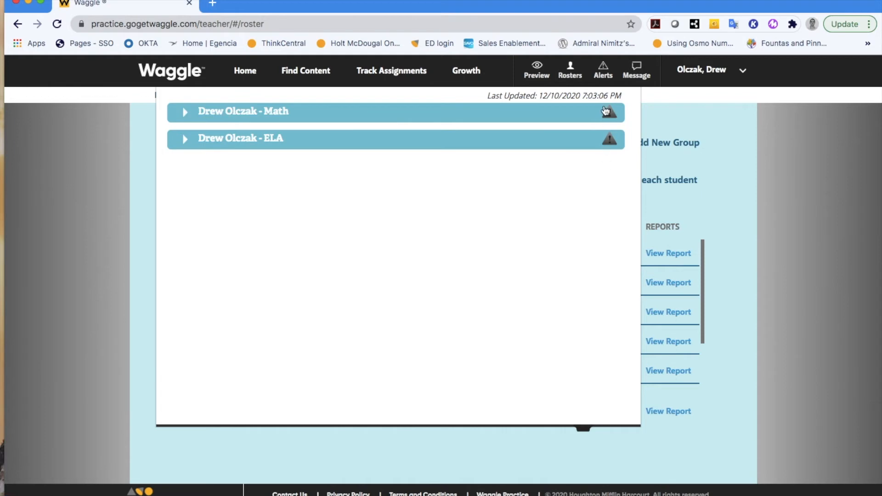
mouse_move(584, 102)
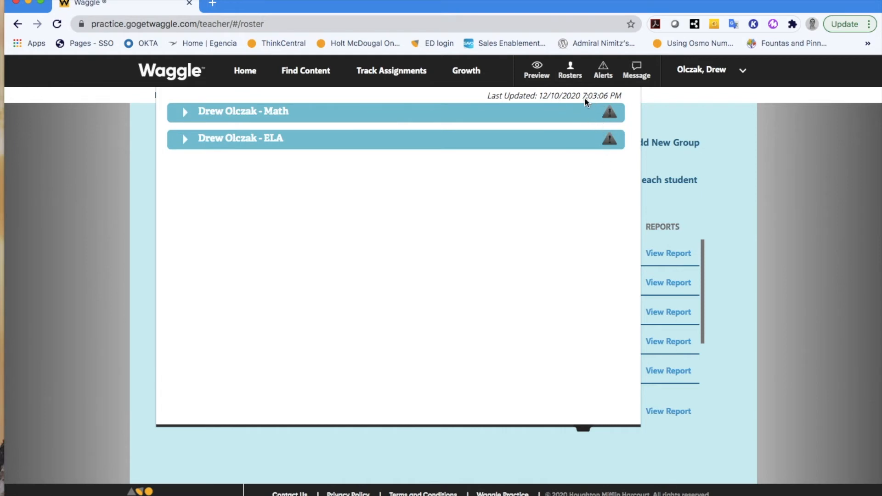
mouse_move(735, 220)
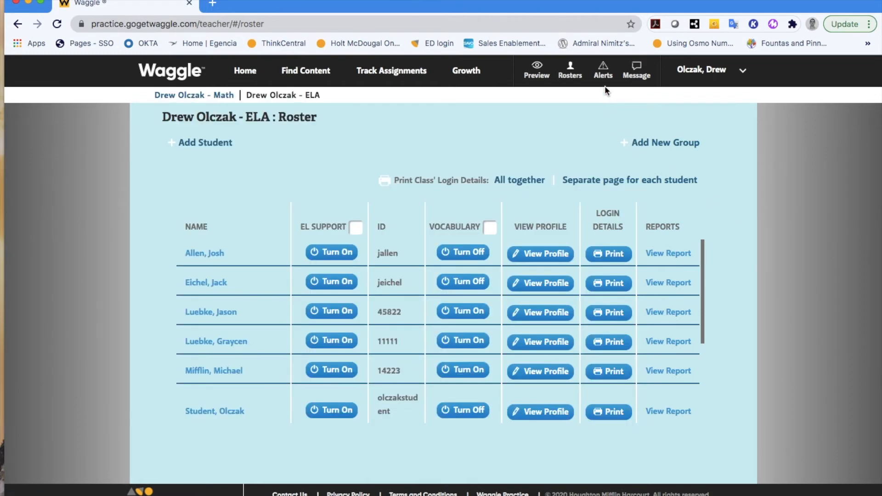
mouse_move(636, 70)
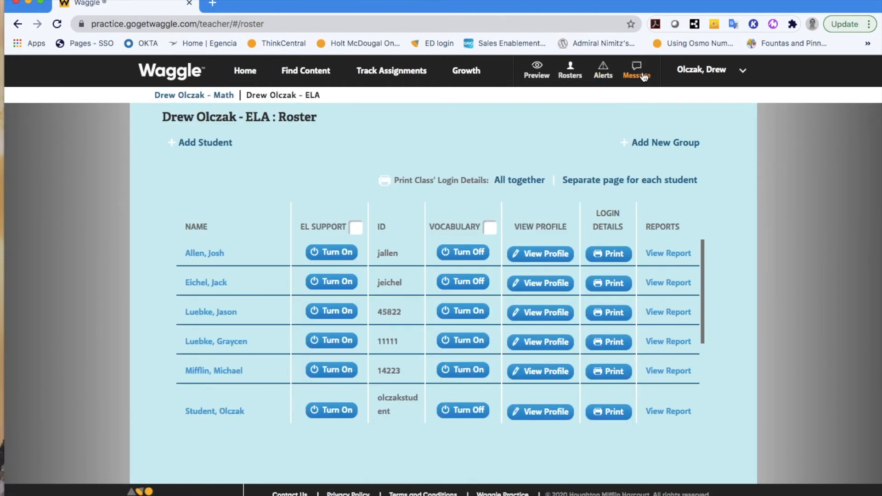
click(636, 70)
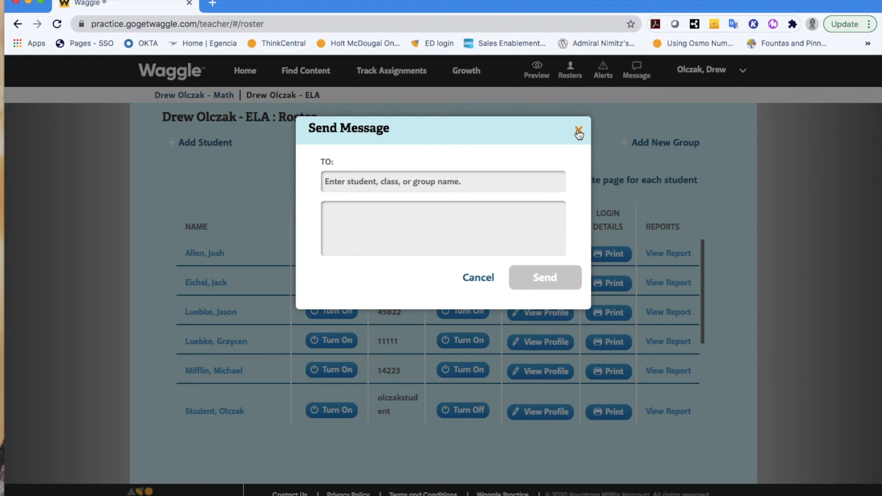
click(578, 132)
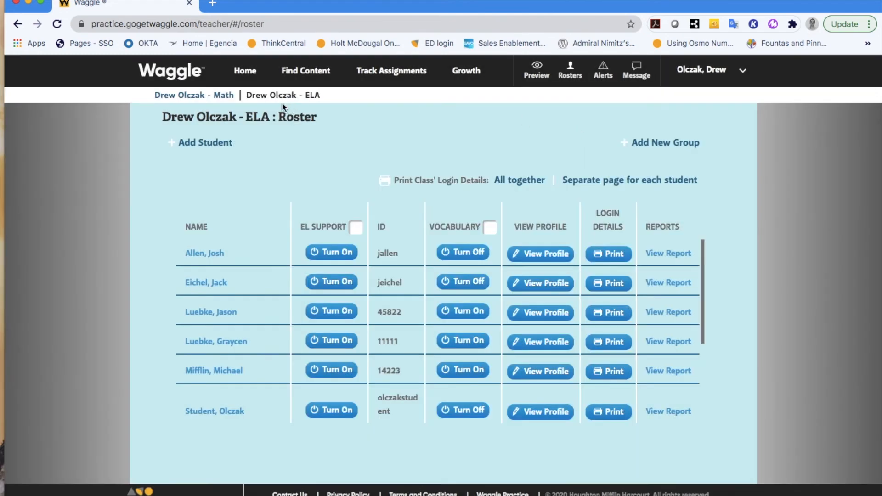
mouse_move(394, 132)
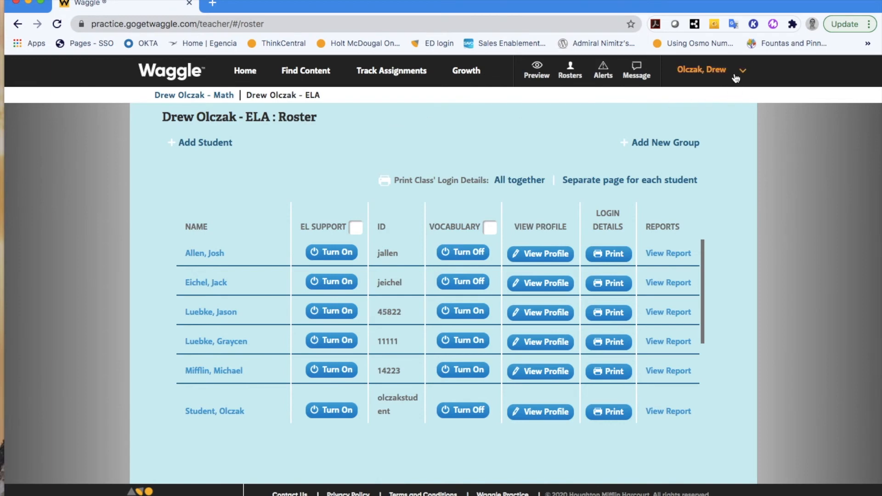
mouse_move(709, 76)
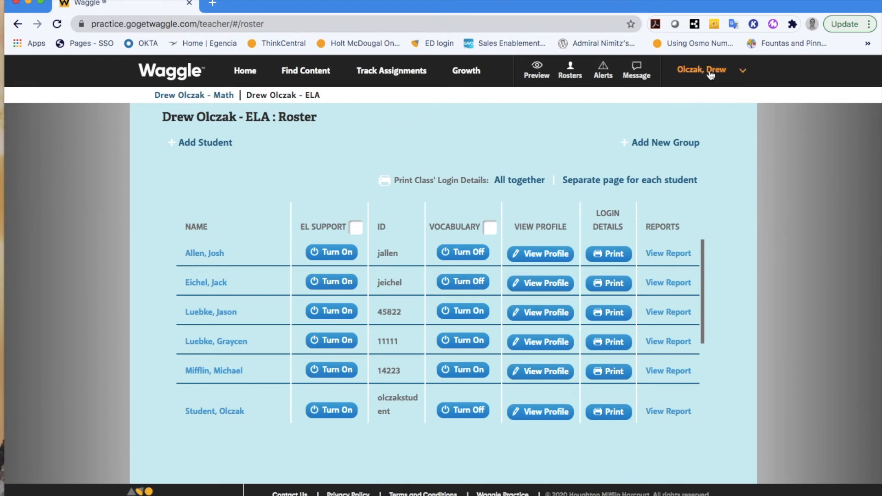
Open the account name dropdown showing Settings, Help, What's New, View As and Sign Out
click(709, 70)
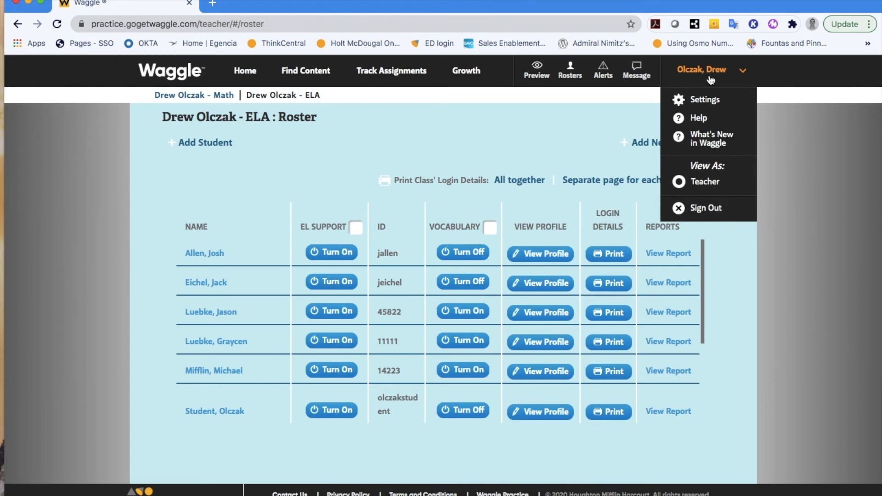
mouse_move(712, 138)
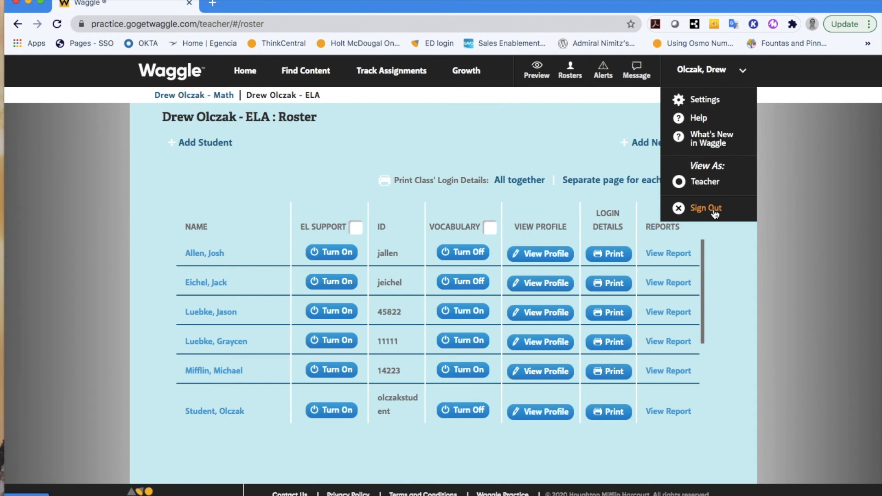
mouse_move(583, 158)
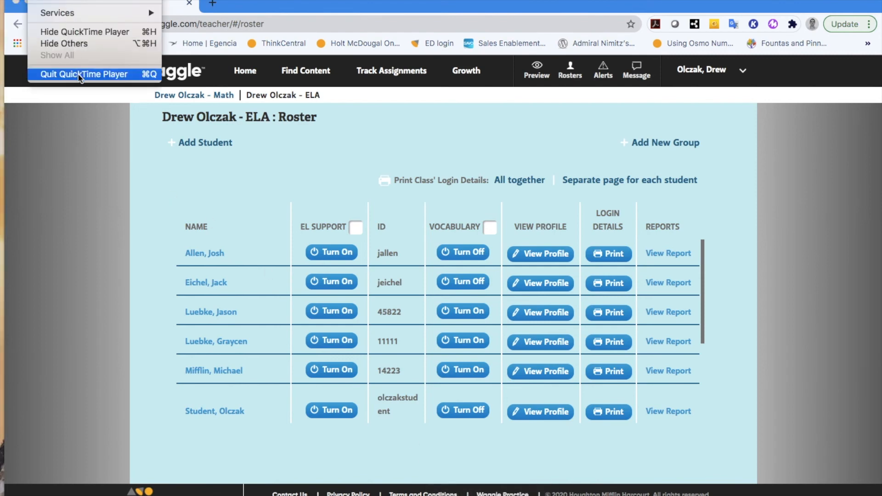
Quit QuickTime Player to stop recording and name the recording 'Teacher'
click(84, 73)
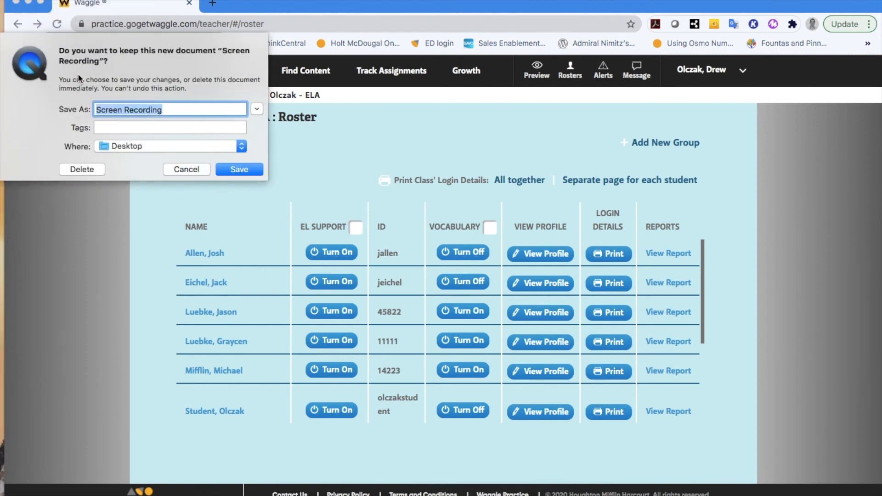
text(Teacher)
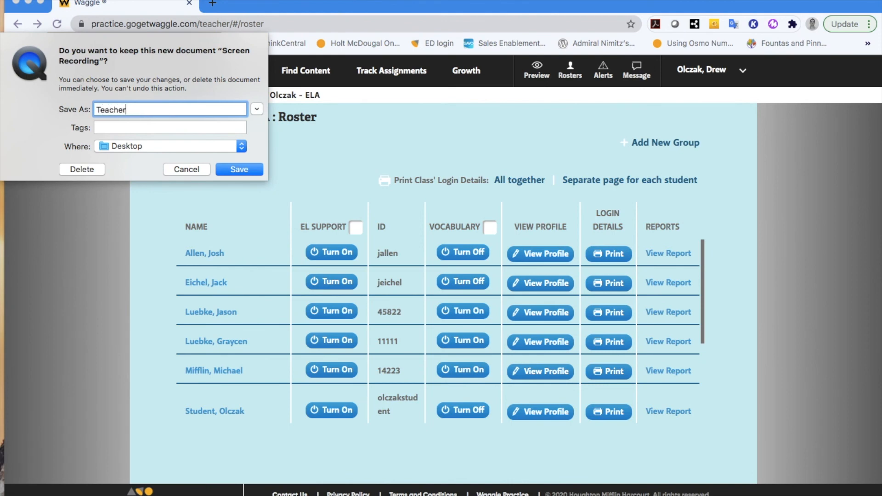